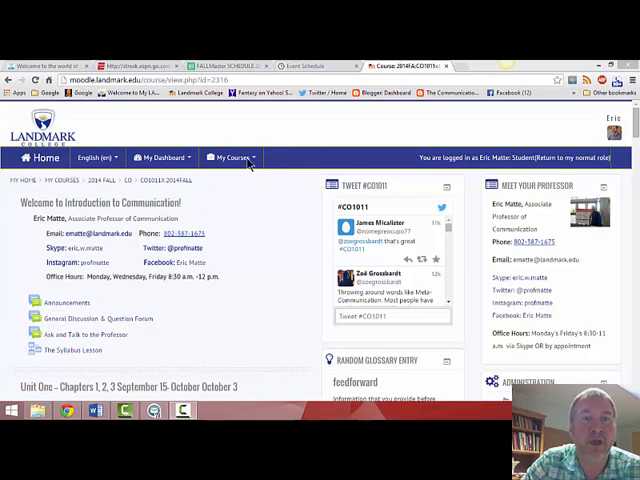
{"action": "mouse_move", "coordinate": [243, 250]}
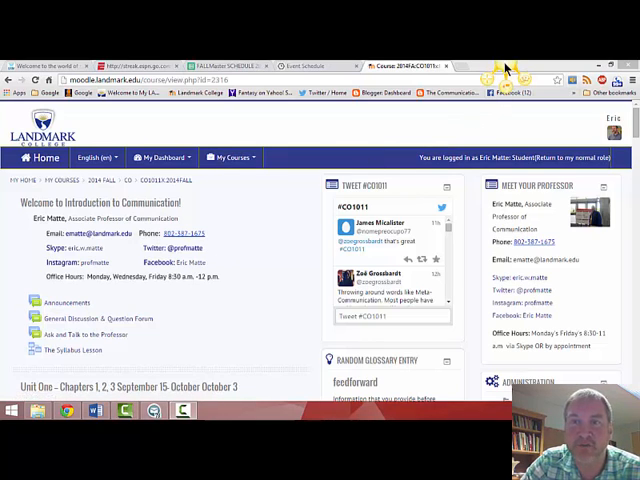
{"action": "mouse_move", "coordinate": [487, 78]}
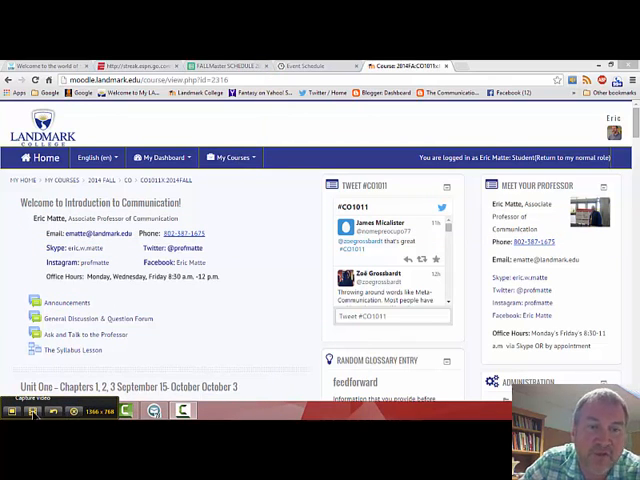
{"action": "left_click", "coordinate": [32, 410]}
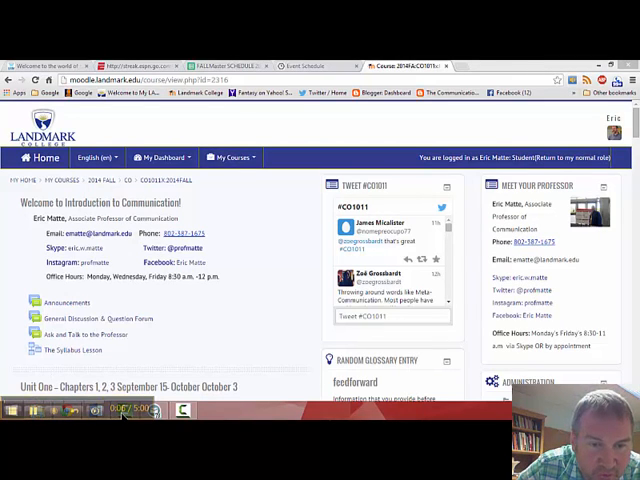
{"action": "mouse_move", "coordinate": [206, 355]}
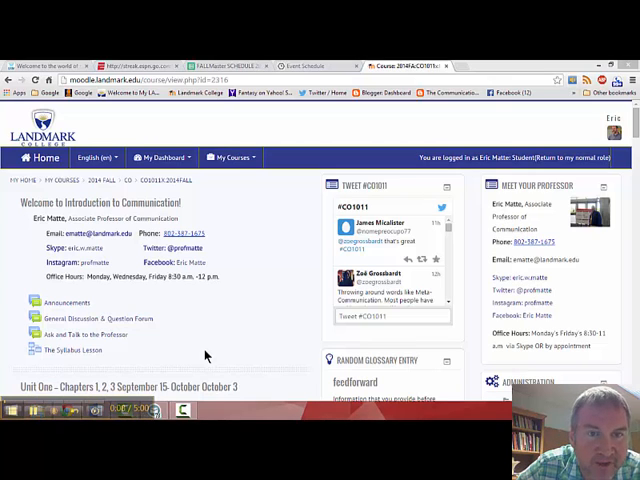
{"action": "mouse_move", "coordinate": [207, 352]}
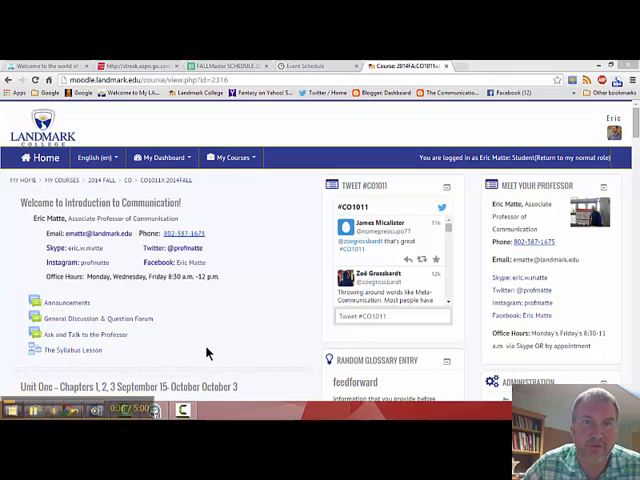
{"action": "mouse_move", "coordinate": [240, 315]}
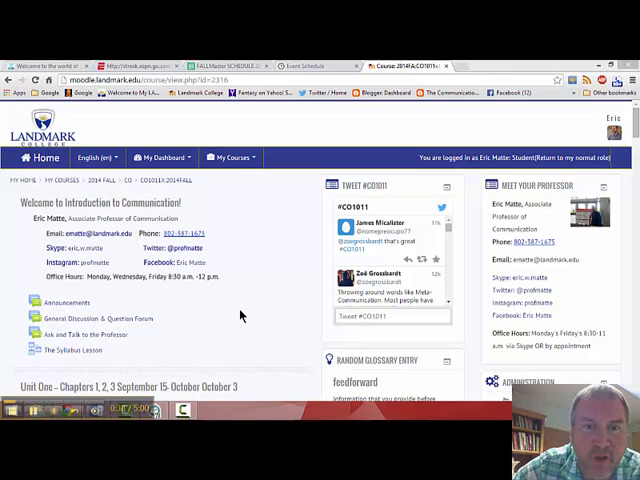
- Scroll the course page down through Unit One's objectives, dates and assignment list
{"action": "scroll", "scroll_direction": "down", "scroll_amount": 3}
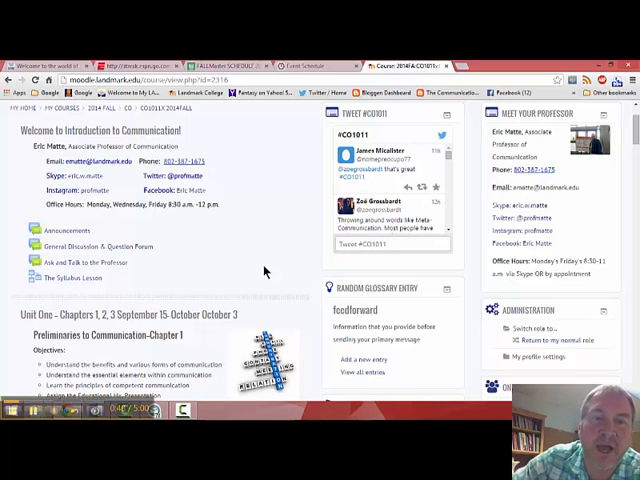
{"action": "scroll", "scroll_direction": "down", "scroll_amount": 3}
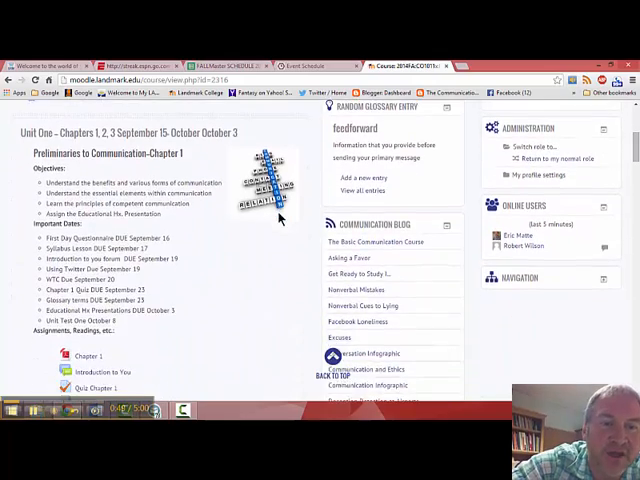
{"action": "scroll", "scroll_direction": "down", "scroll_amount": 3}
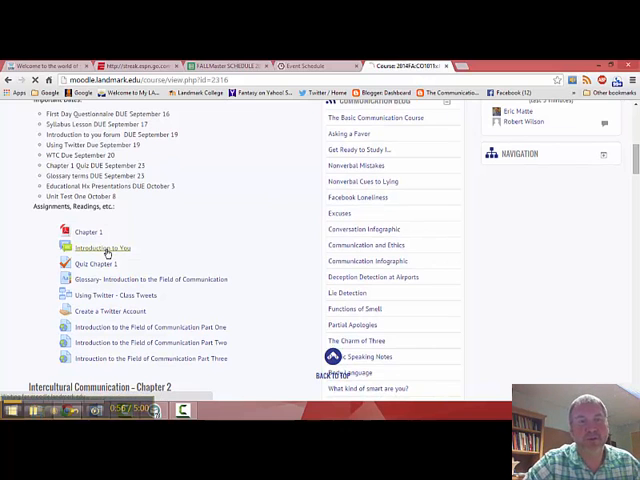
- Open the Introduction to You forum from Unit One and scroll its discussion list
{"action": "left_click", "coordinate": [100, 247]}
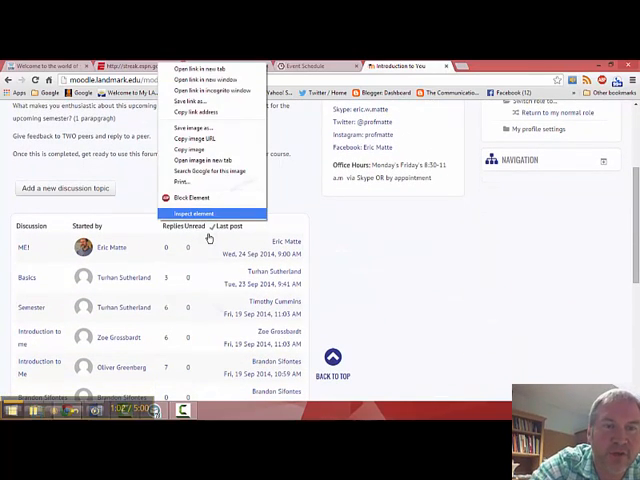
{"action": "left_click", "coordinate": [138, 301]}
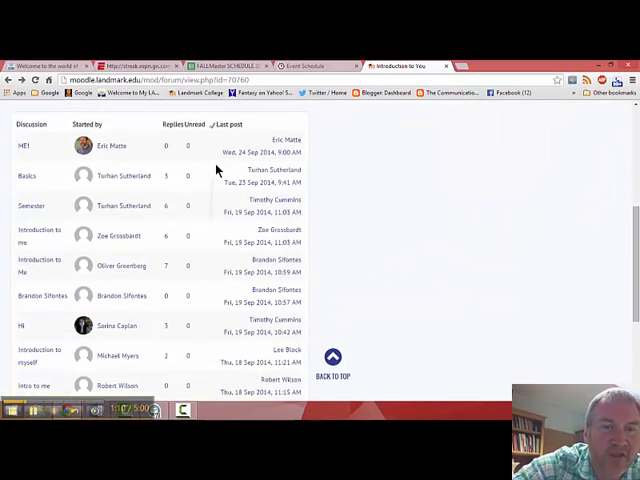
{"action": "scroll", "scroll_direction": "down", "scroll_amount": 3}
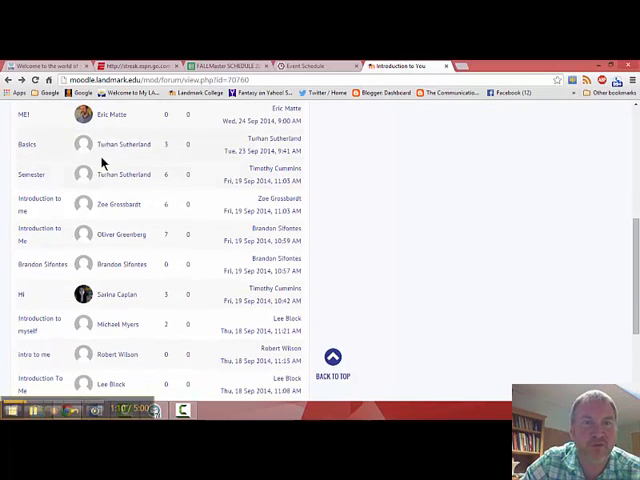
{"action": "mouse_move", "coordinate": [98, 298]}
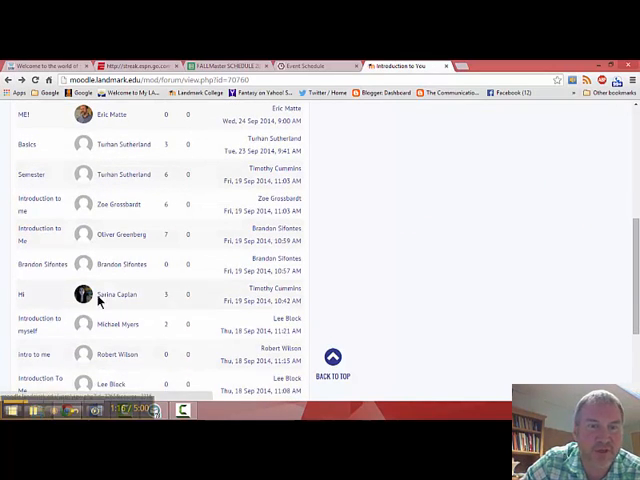
{"action": "mouse_move", "coordinate": [165, 290]}
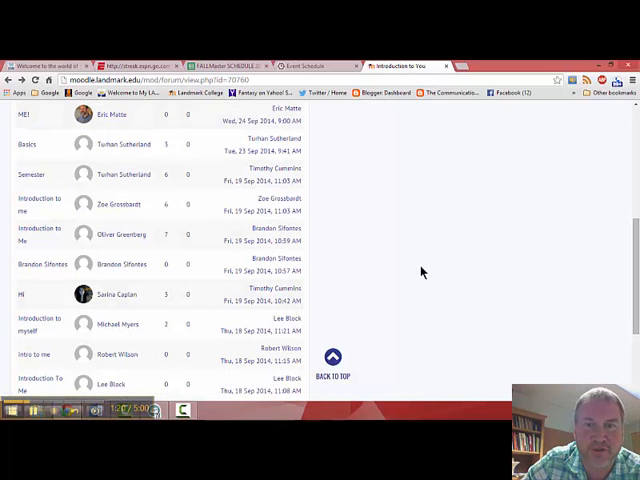
- Scroll through the instructor's ME! post and family photos while Jing records
{"action": "scroll", "scroll_direction": "up", "scroll_amount": 3}
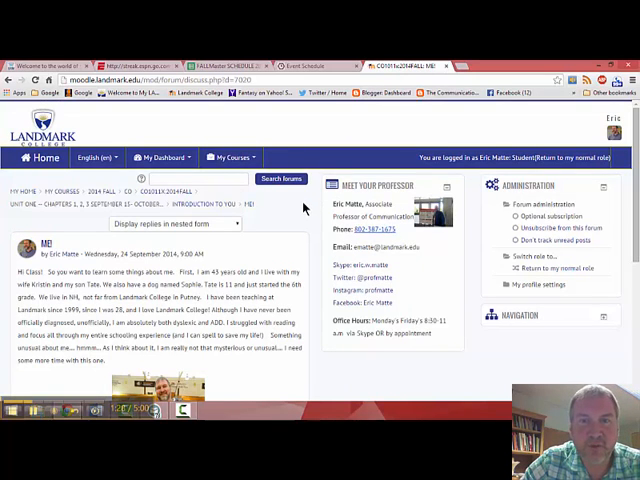
{"action": "scroll", "scroll_direction": "down", "scroll_amount": 3}
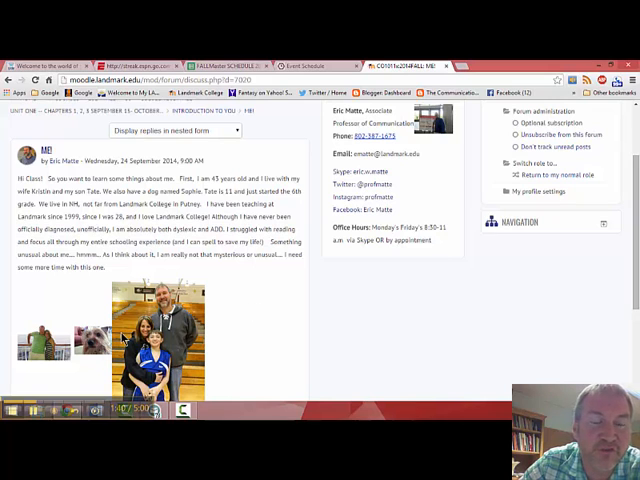
{"action": "mouse_move", "coordinate": [330, 280]}
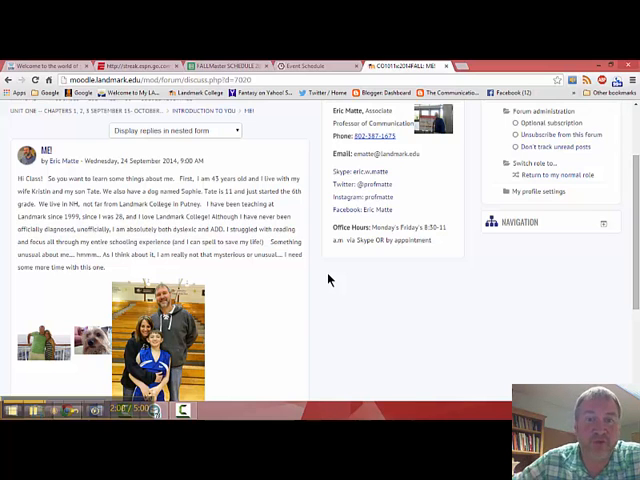
{"action": "scroll", "scroll_direction": "down", "scroll_amount": 3}
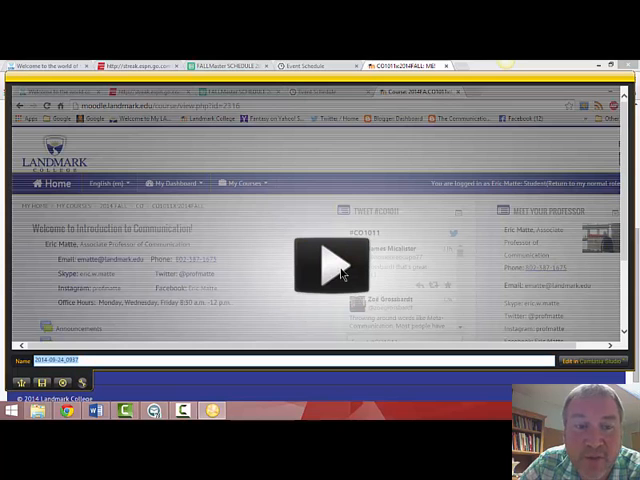
{"action": "mouse_move", "coordinate": [148, 344]}
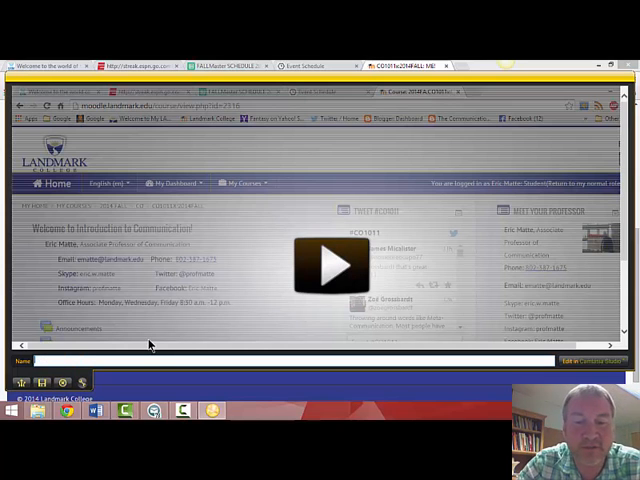
- Name the capture 'Eric Intro' and share it via Screencast.com
{"action": "type", "text": "Eric Intro"}
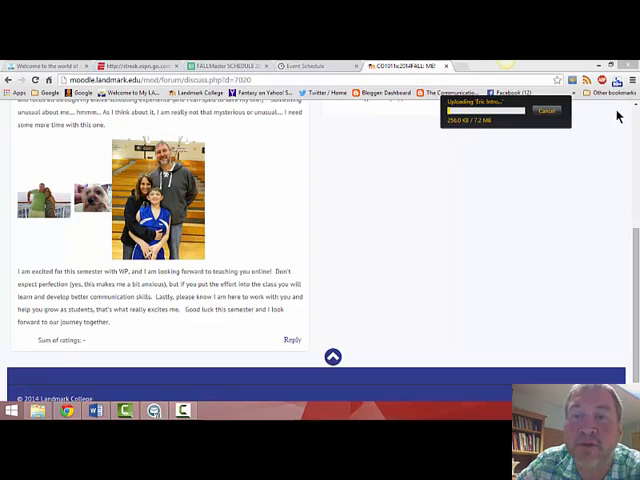
{"action": "mouse_move", "coordinate": [468, 148]}
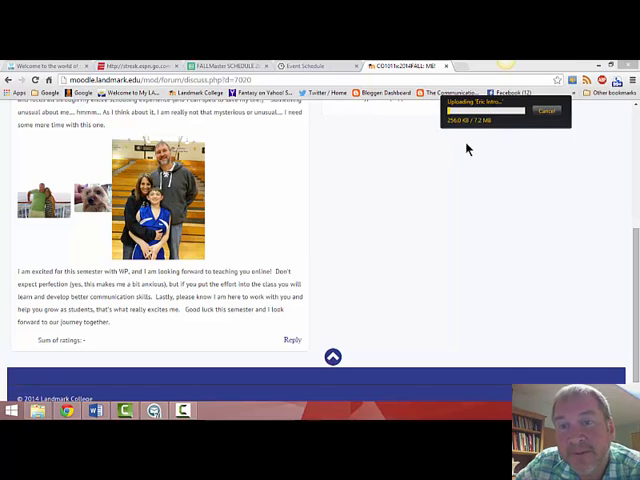
{"action": "mouse_move", "coordinate": [508, 169]}
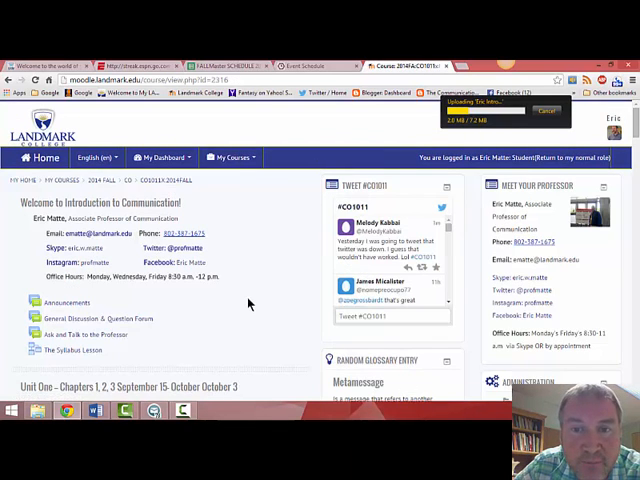
- Favorite the #CO1011 tweet about Twitter being down and close the Twitter window
{"action": "scroll", "scroll_direction": "down", "scroll_amount": 3}
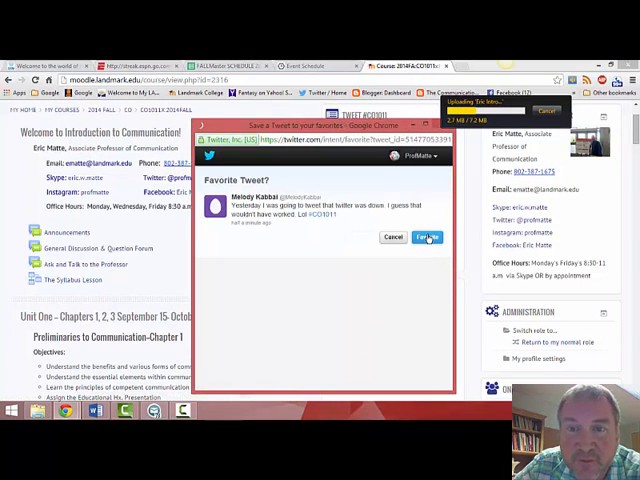
{"action": "left_click", "coordinate": [427, 237]}
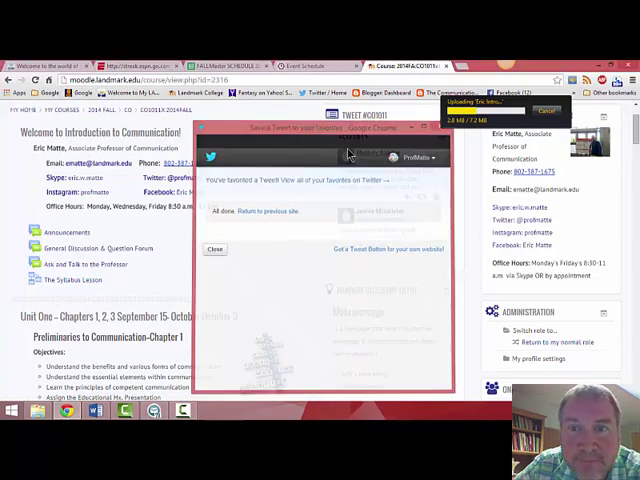
{"action": "left_click", "coordinate": [215, 248]}
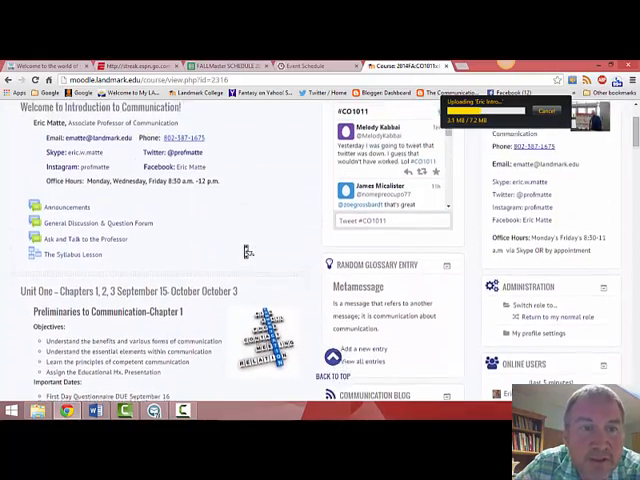
{"action": "scroll", "scroll_direction": "down", "scroll_amount": 3}
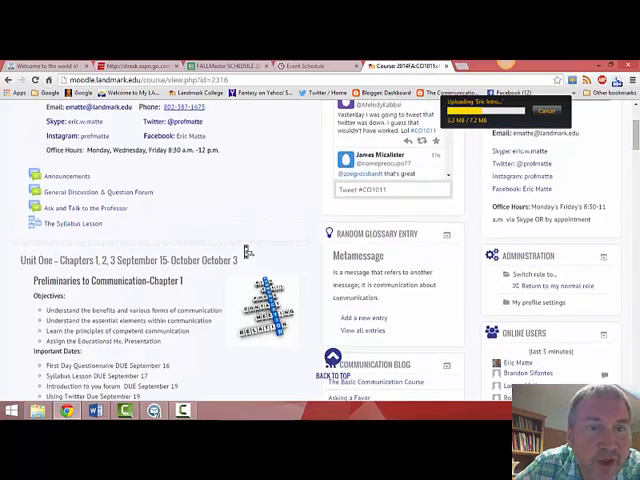
{"action": "scroll", "scroll_direction": "down", "scroll_amount": 3}
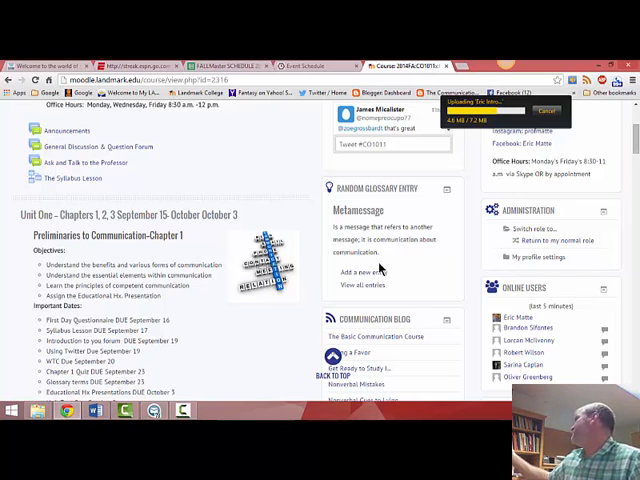
{"action": "mouse_move", "coordinate": [416, 260]}
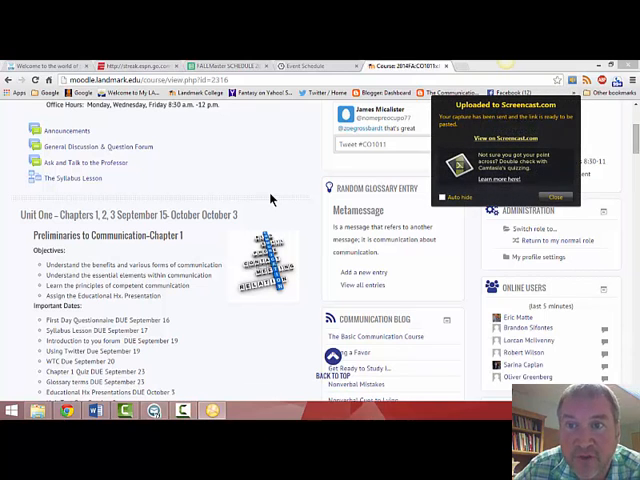
{"action": "mouse_move", "coordinate": [458, 152]}
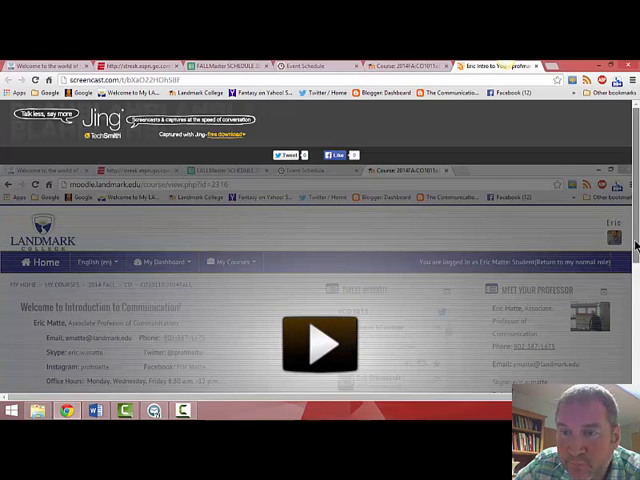
- View the uploaded Eric Intro video on its Screencast.com page
{"action": "scroll", "scroll_direction": "down", "scroll_amount": 3}
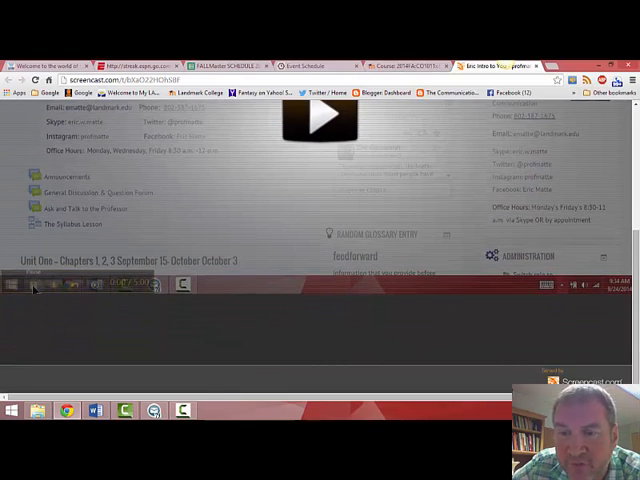